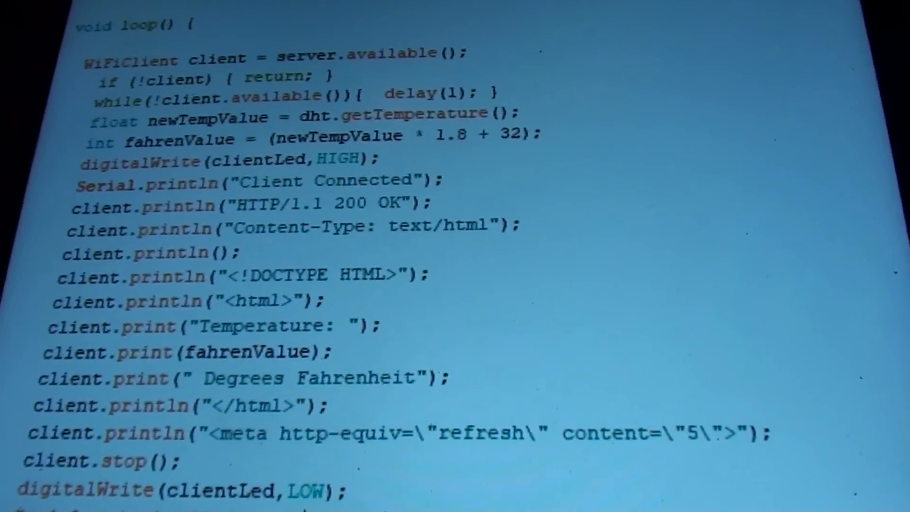
scroll("down", 3)
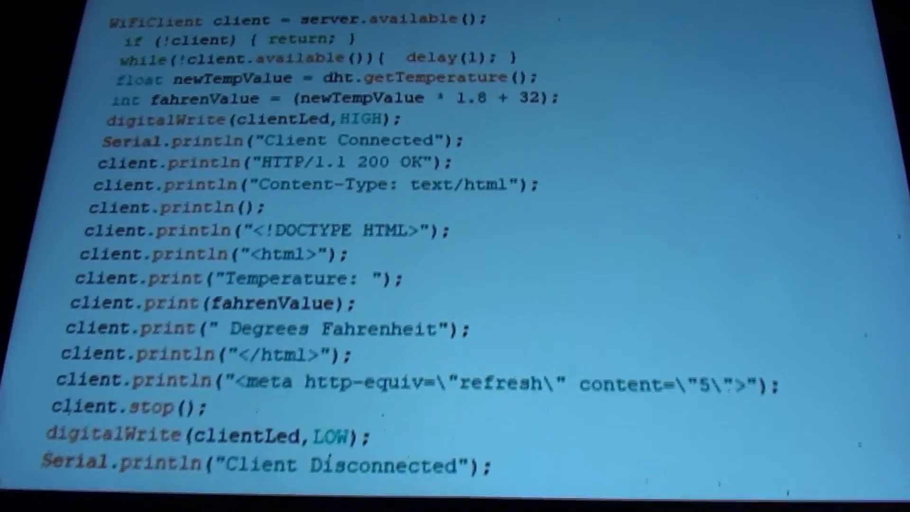